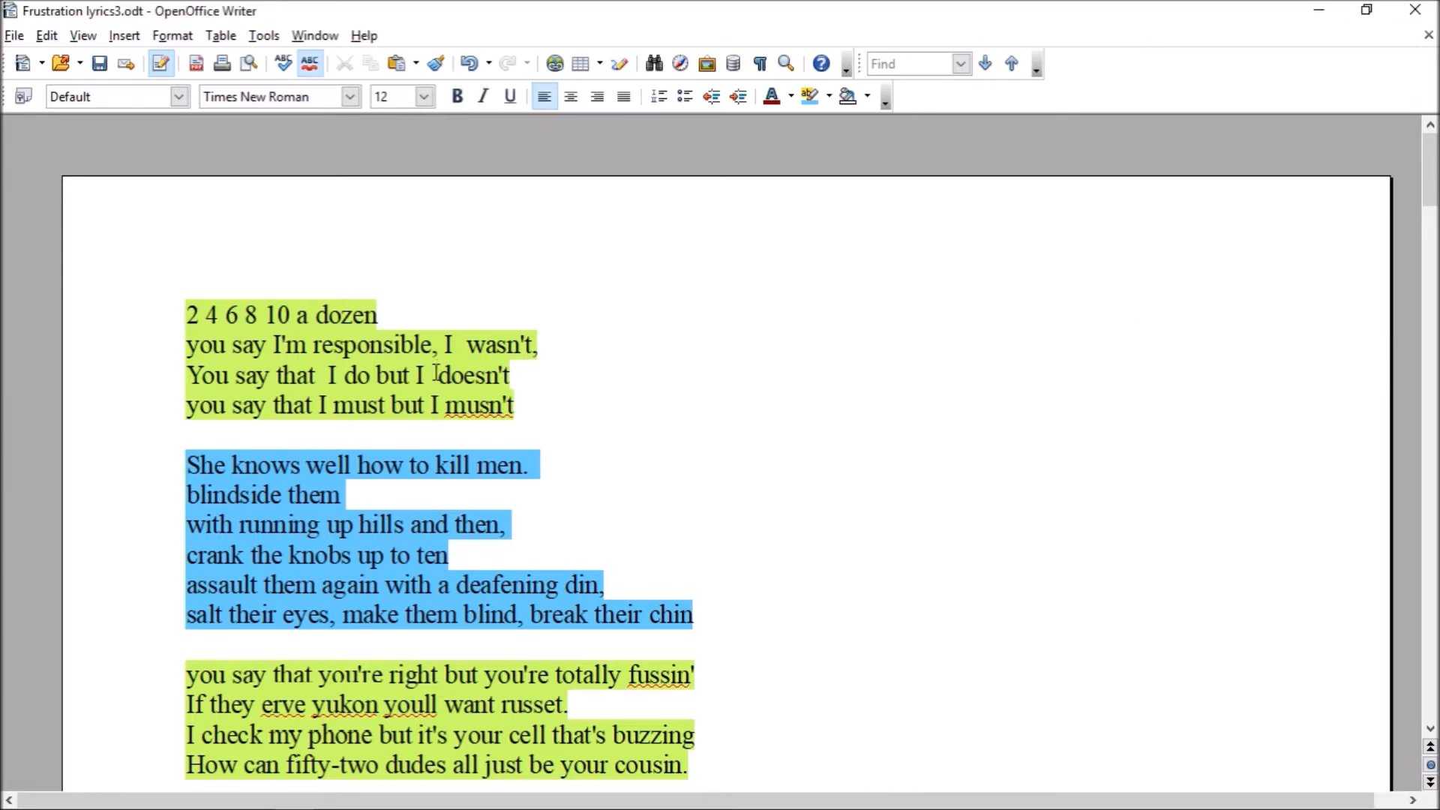
# Place the cursor in the lyrics and scroll down to the yellow verse "spoil my putt, break my hands"
pyautogui.click(432, 375)
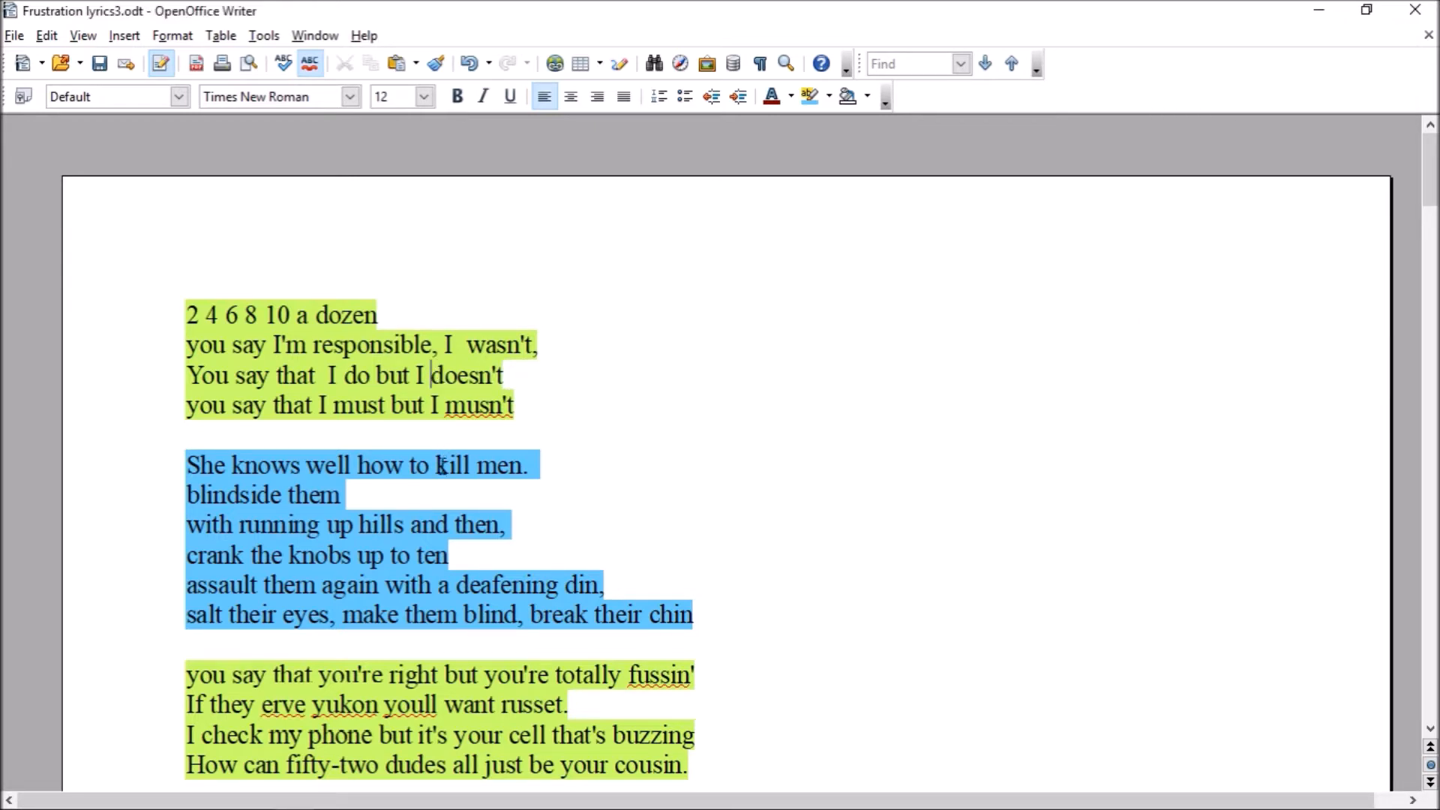
pyautogui.scroll(-3)
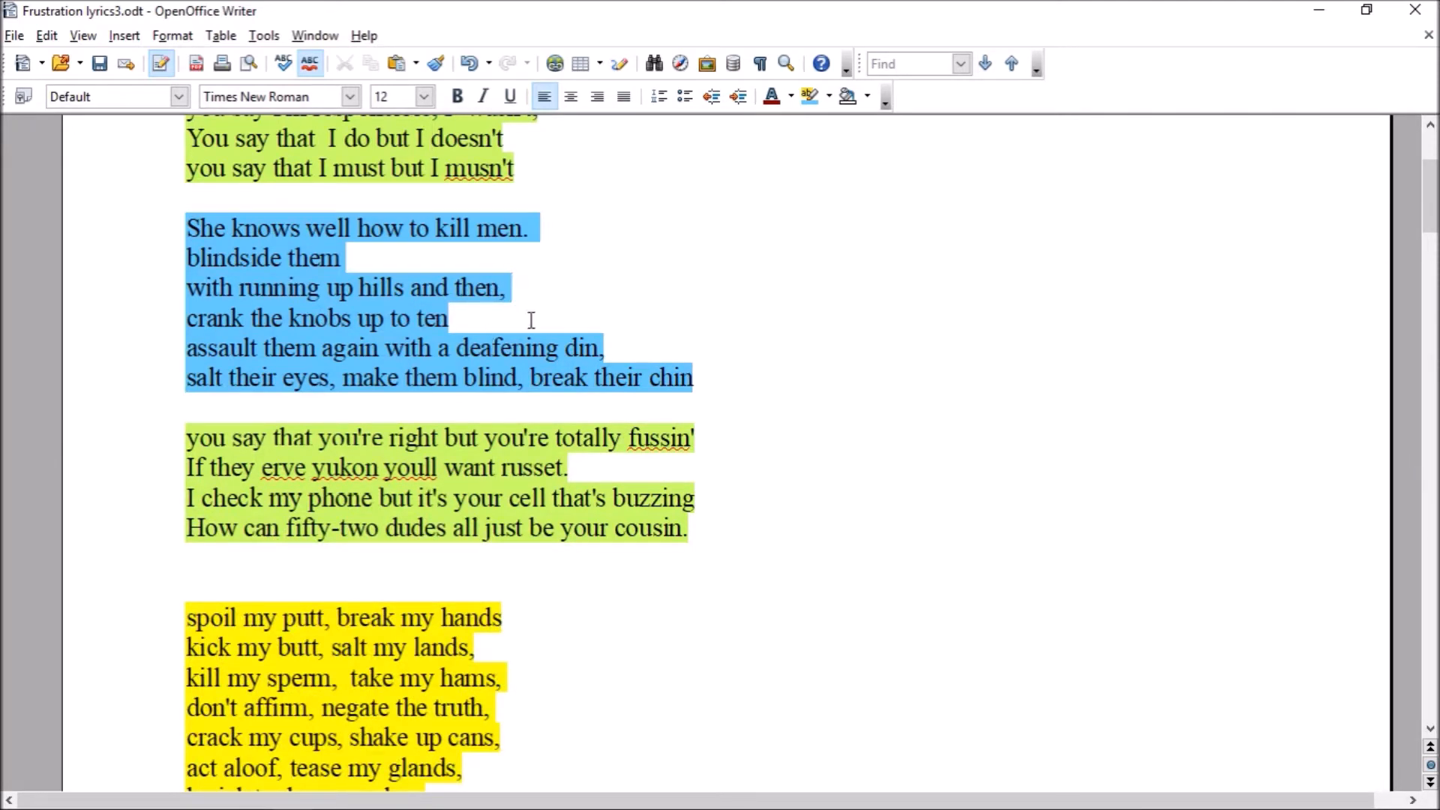
pyautogui.moveTo(629, 368)
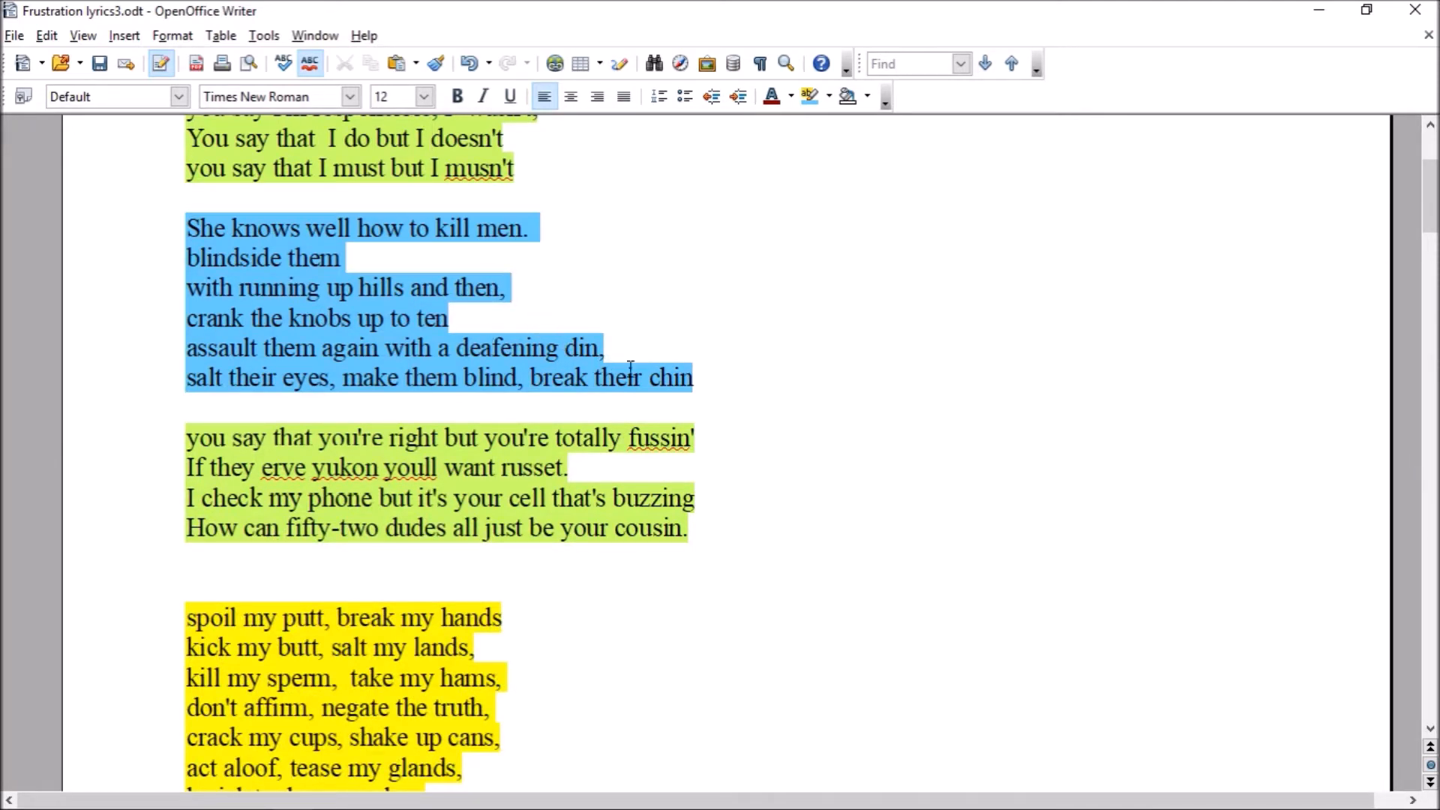
pyautogui.moveTo(714, 408)
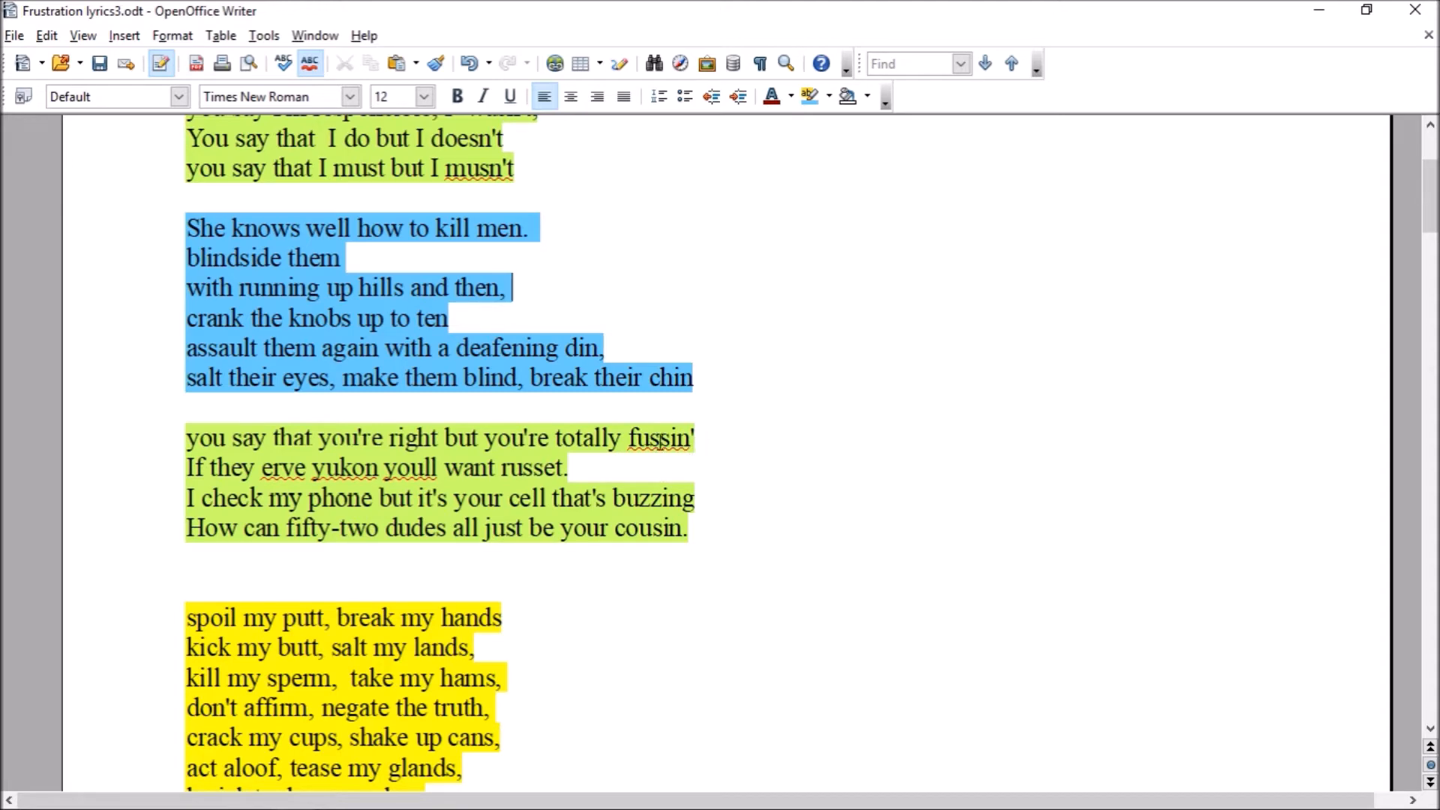
# Scroll down to the bottom of page 1, ending at "remove the skin under"
pyautogui.scroll(-3)
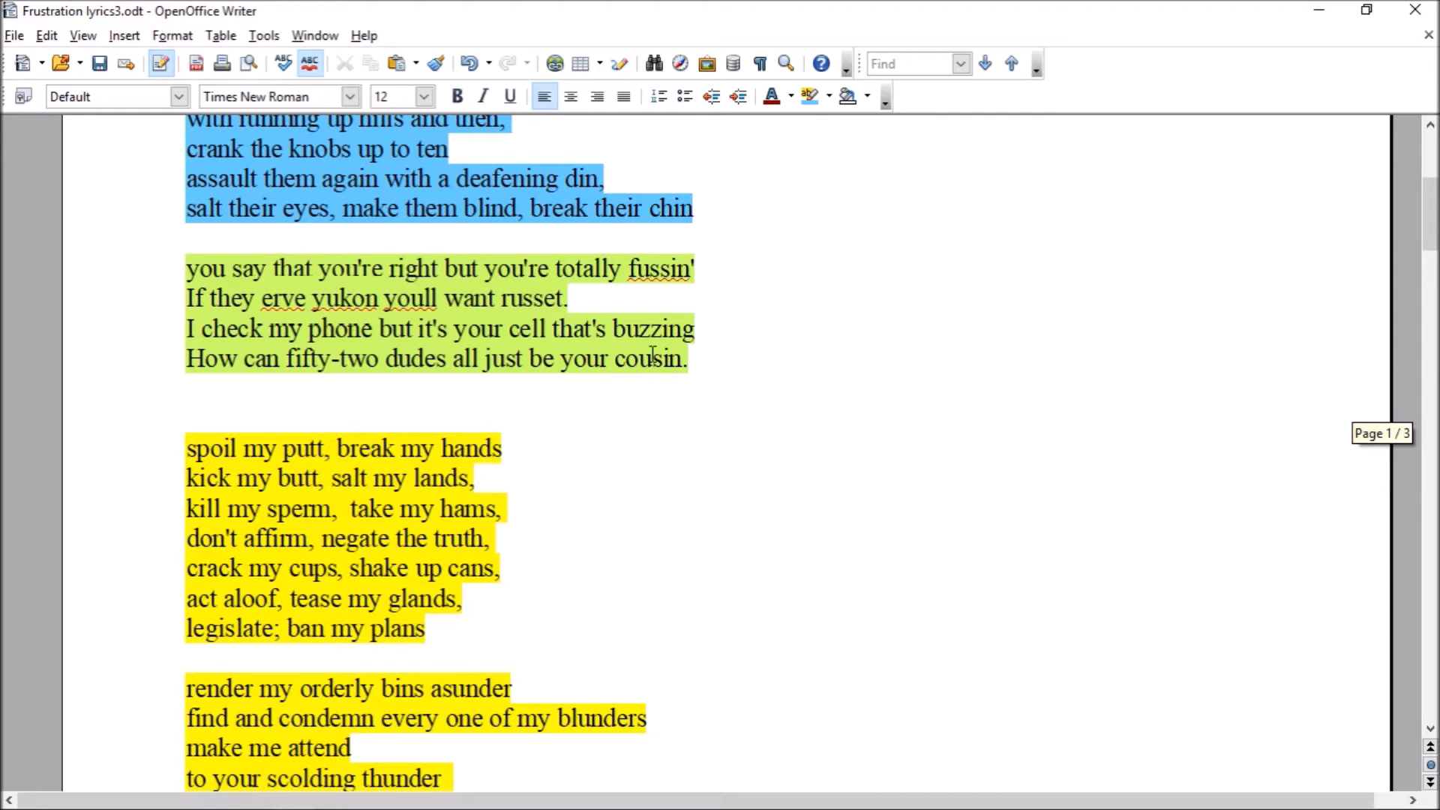
pyautogui.scroll(-3)
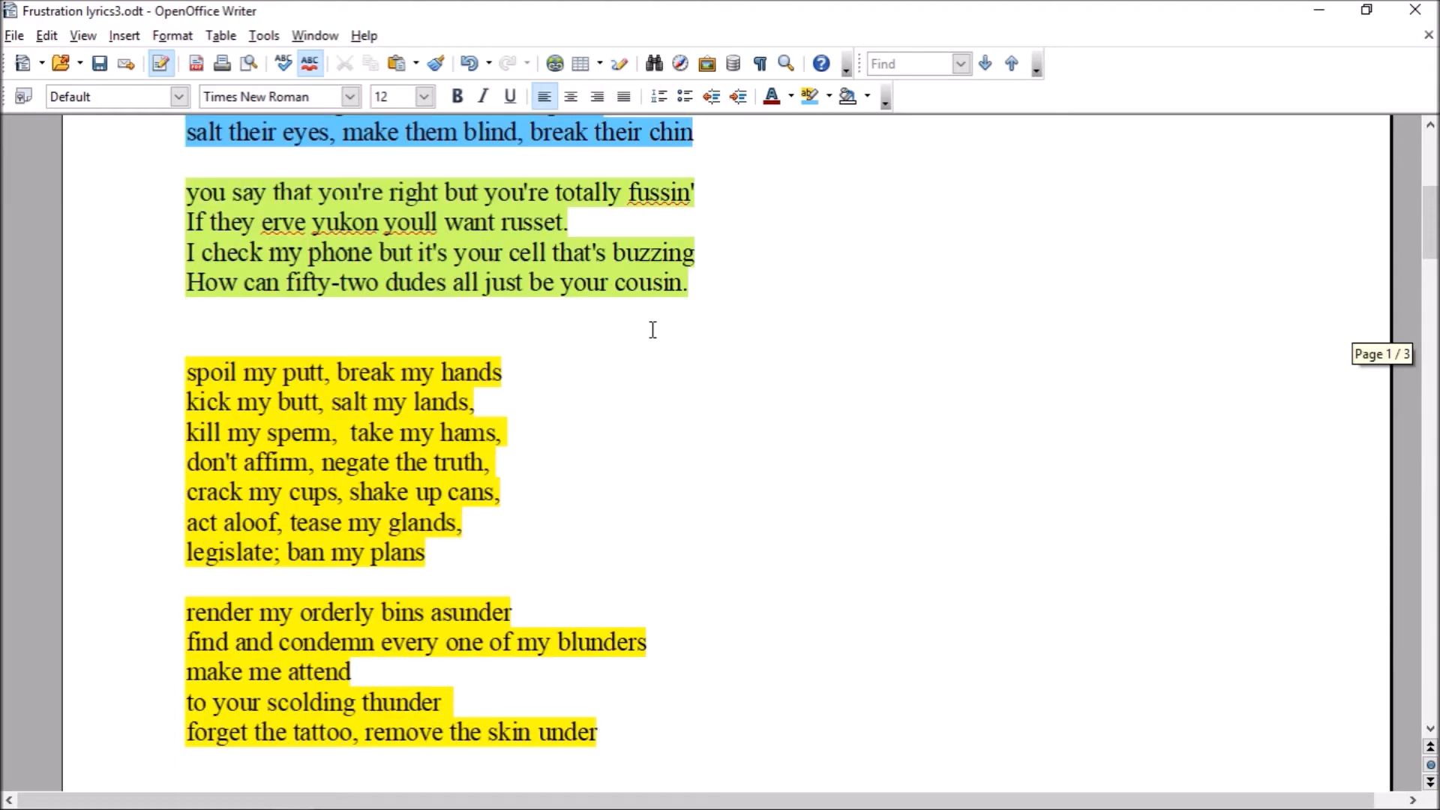
pyautogui.moveTo(566, 402)
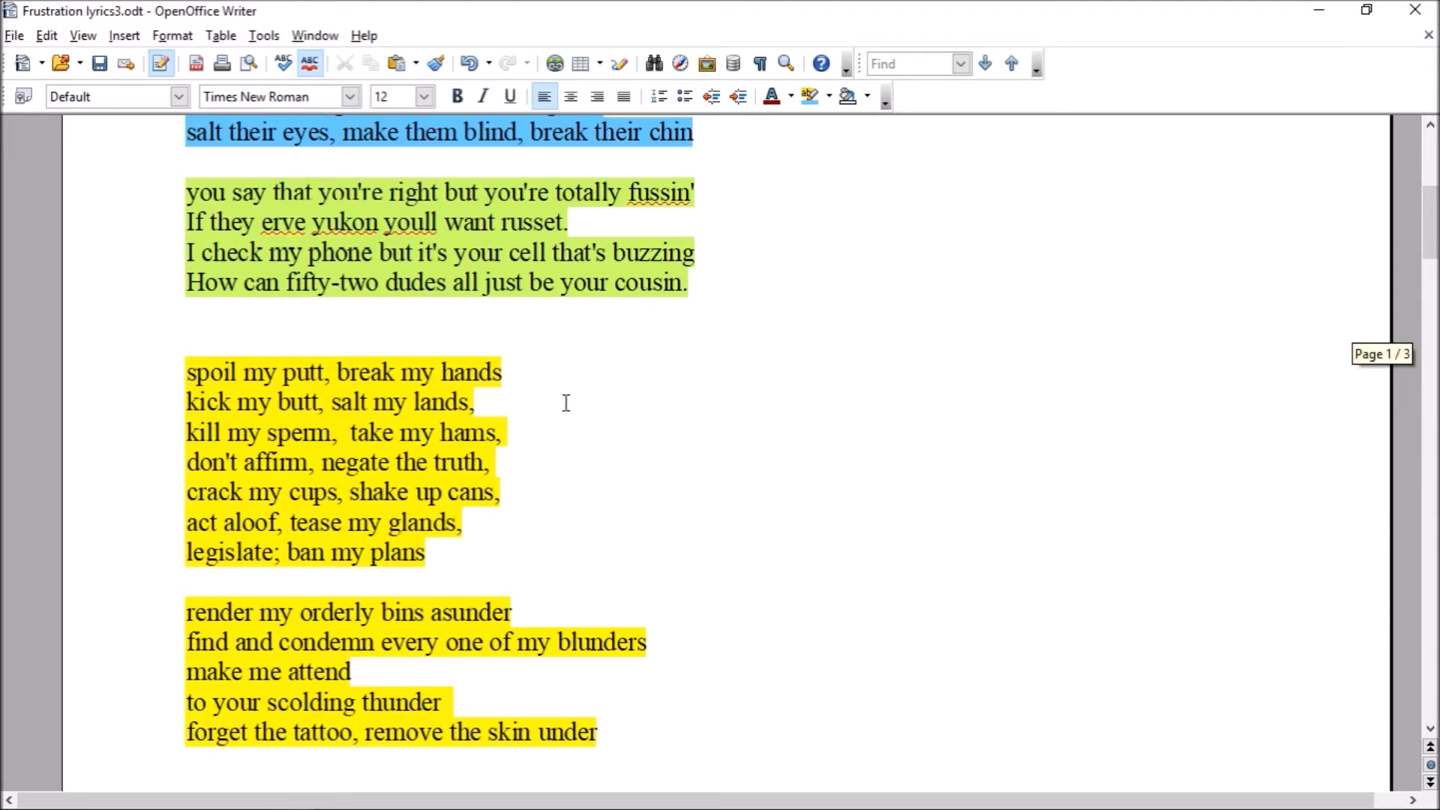
pyautogui.moveTo(563, 390)
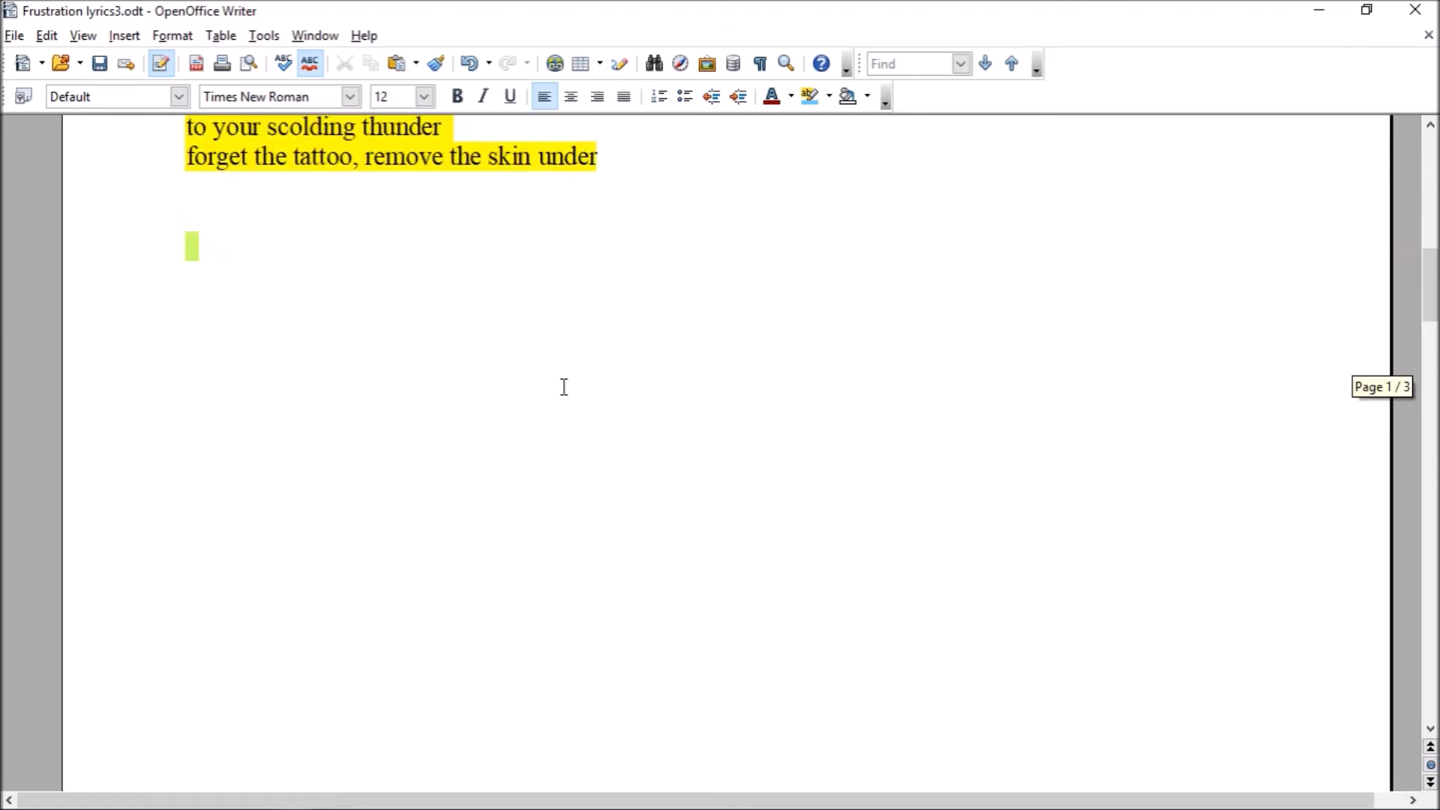
# Scroll onto page 2 to the verses beginning "to action minded men,"
pyautogui.scroll(-3)
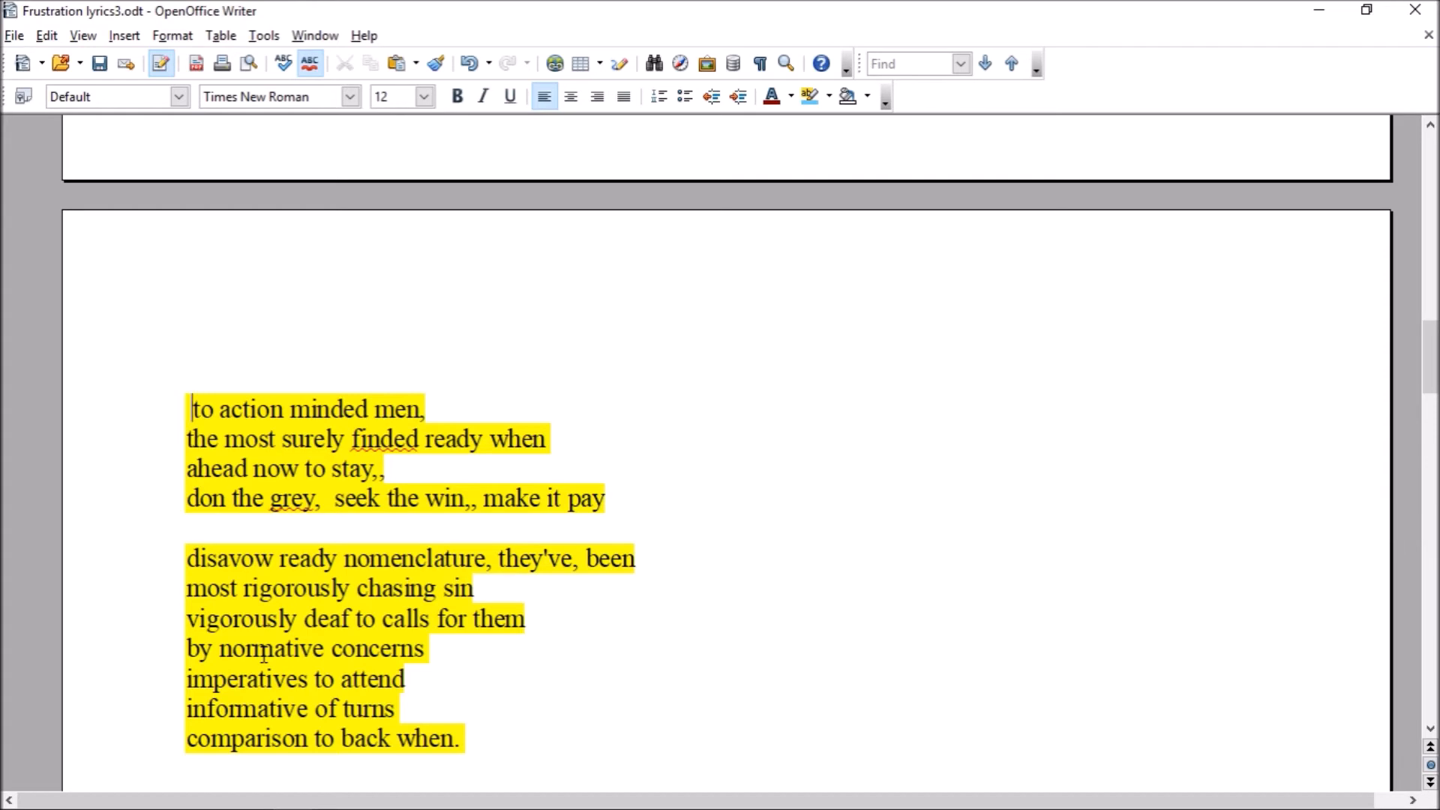
pyautogui.moveTo(263, 643)
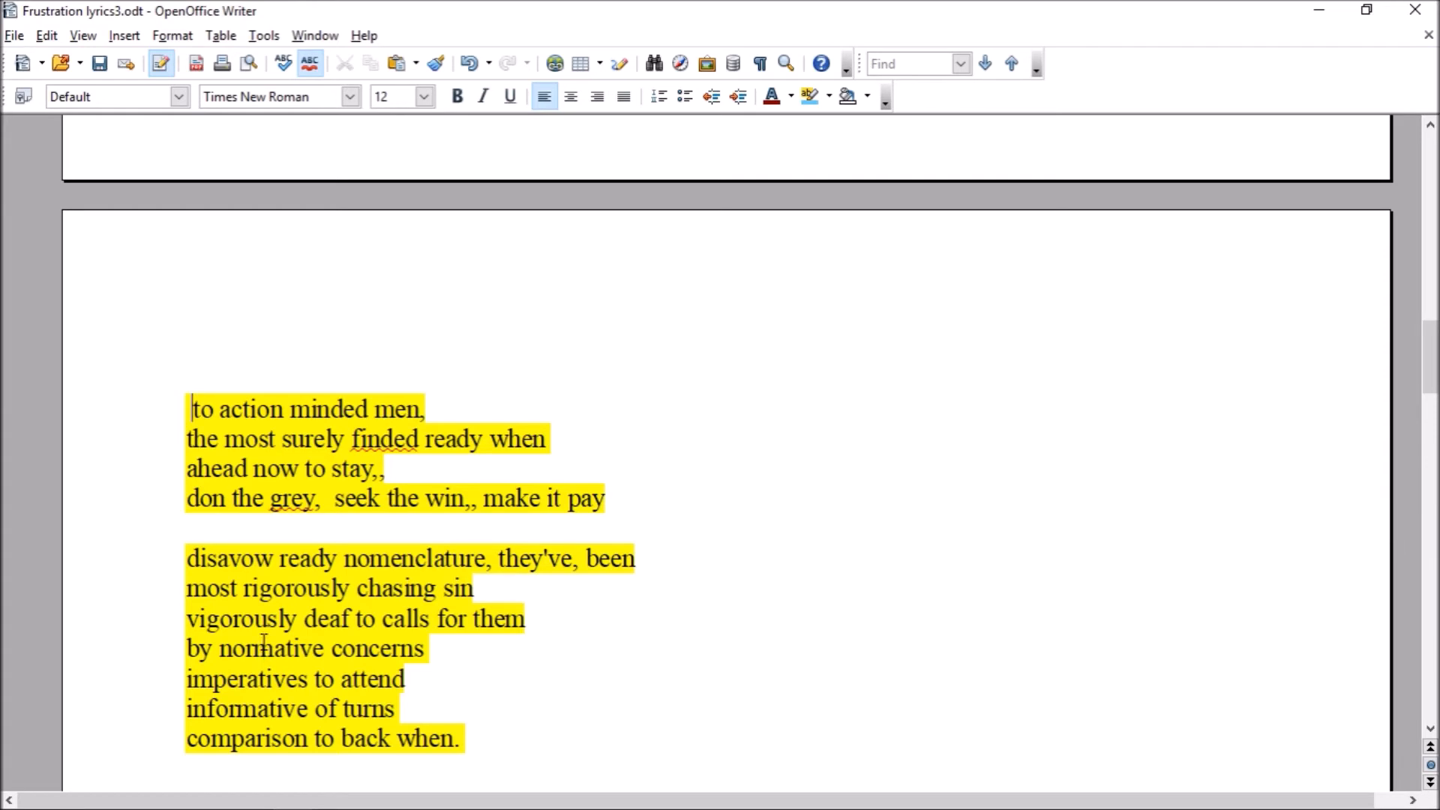
# Scroll back to the yellow stanzas on page 1 below the green chorus
pyautogui.scroll(-3)
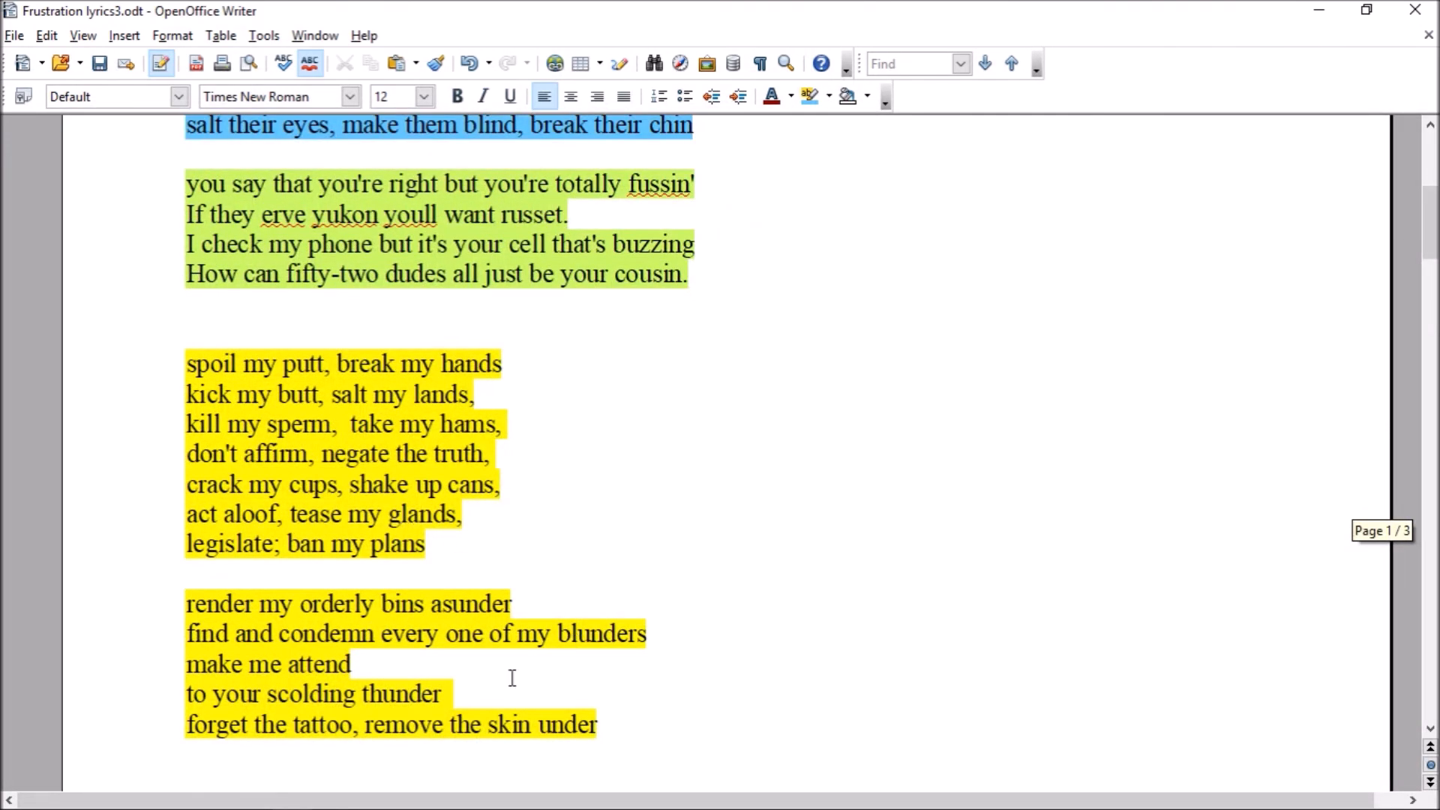
pyautogui.moveTo(446, 688)
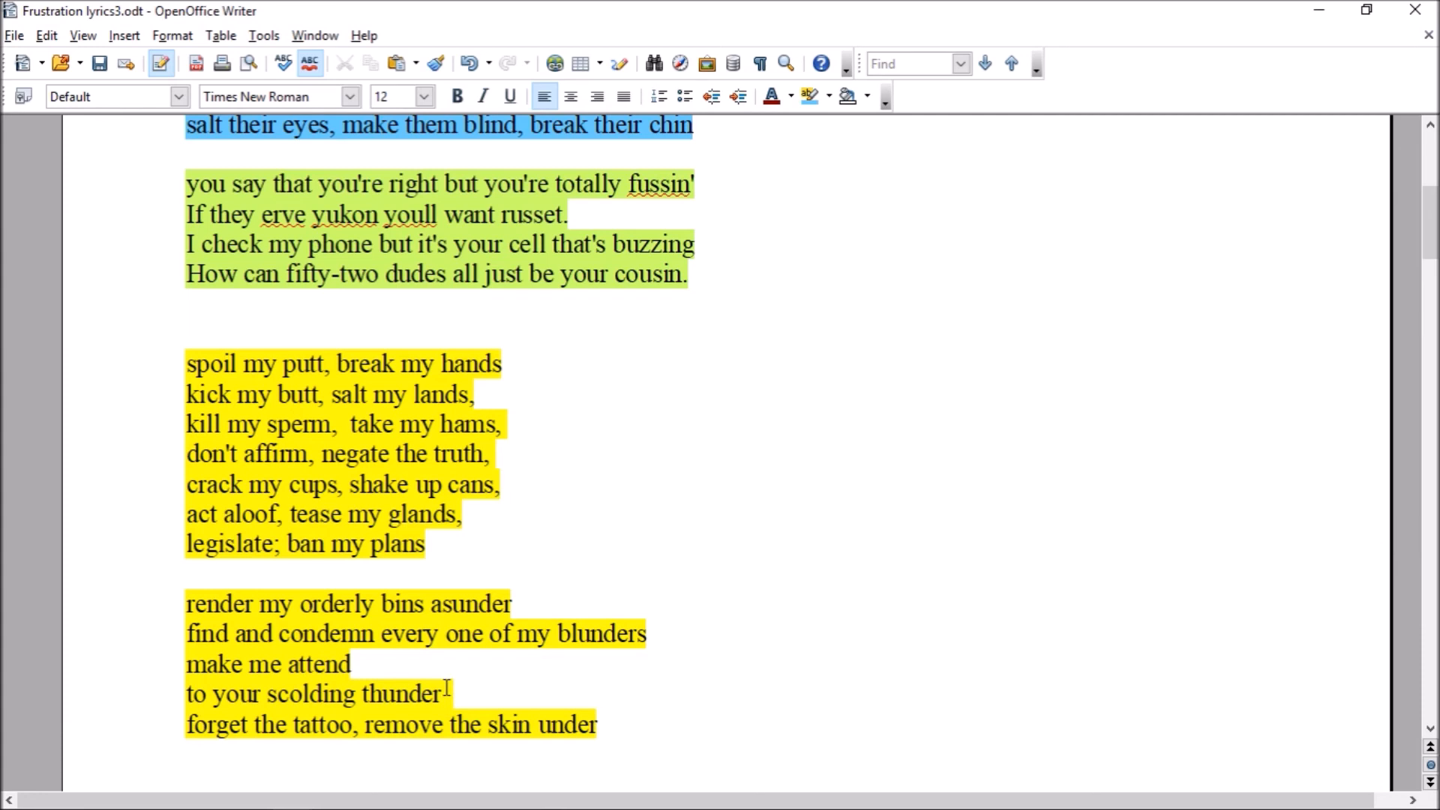